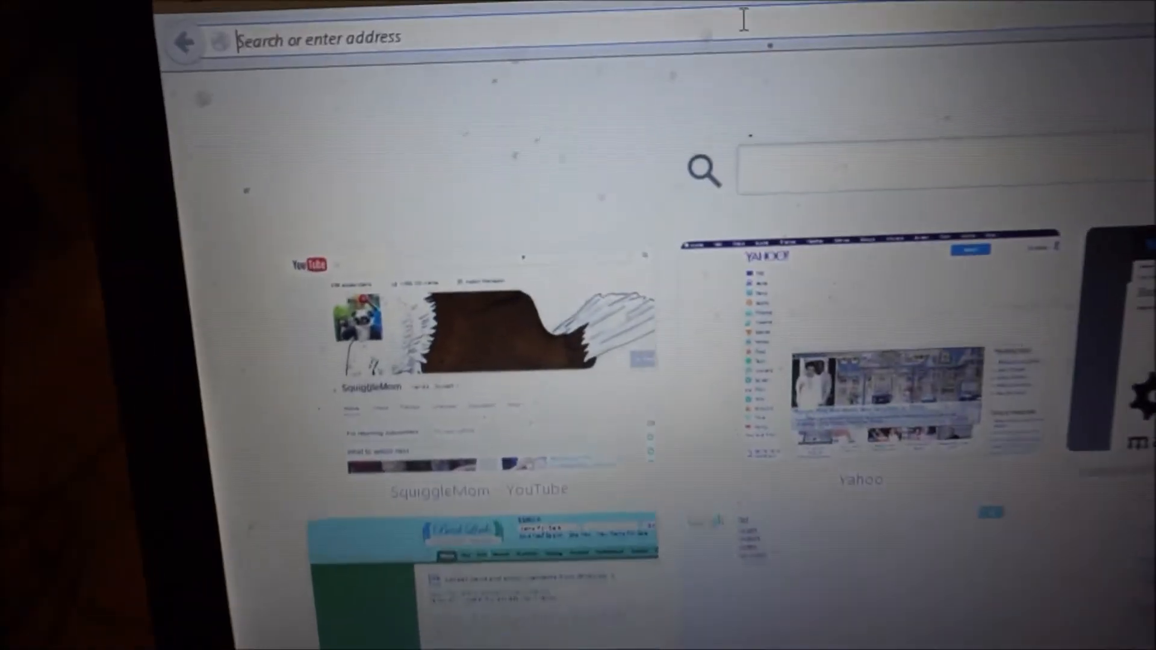
{"action": "type", "text": "!"}
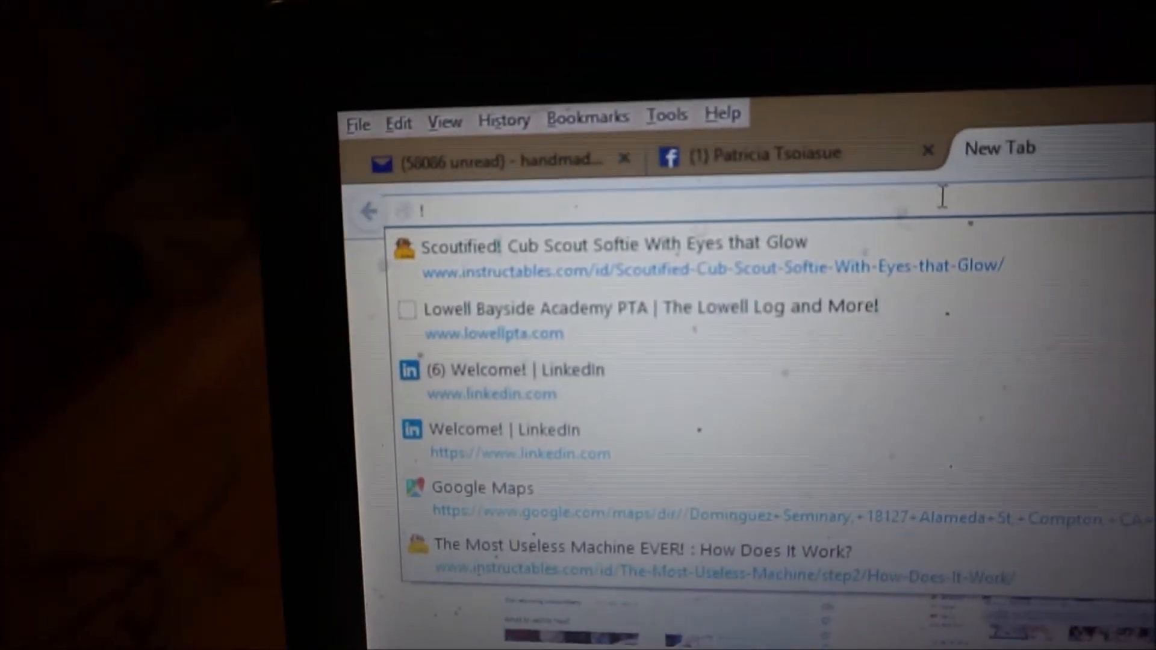
{"action": "type", "text": "sad"}
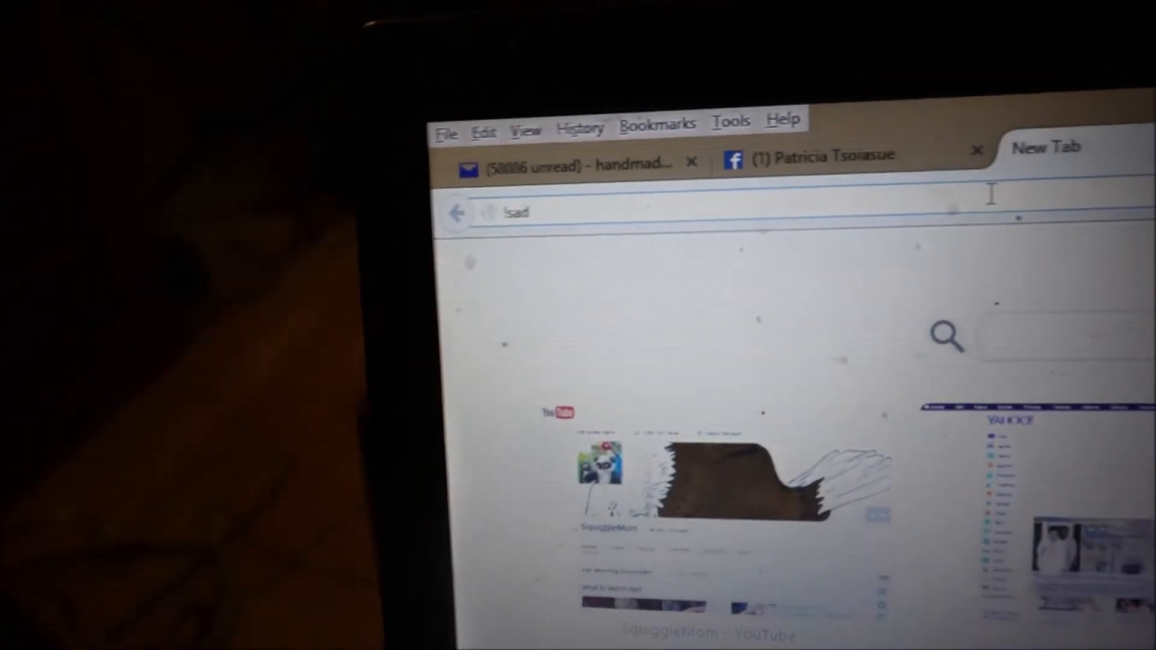
{"action": "type", "text": "b"}
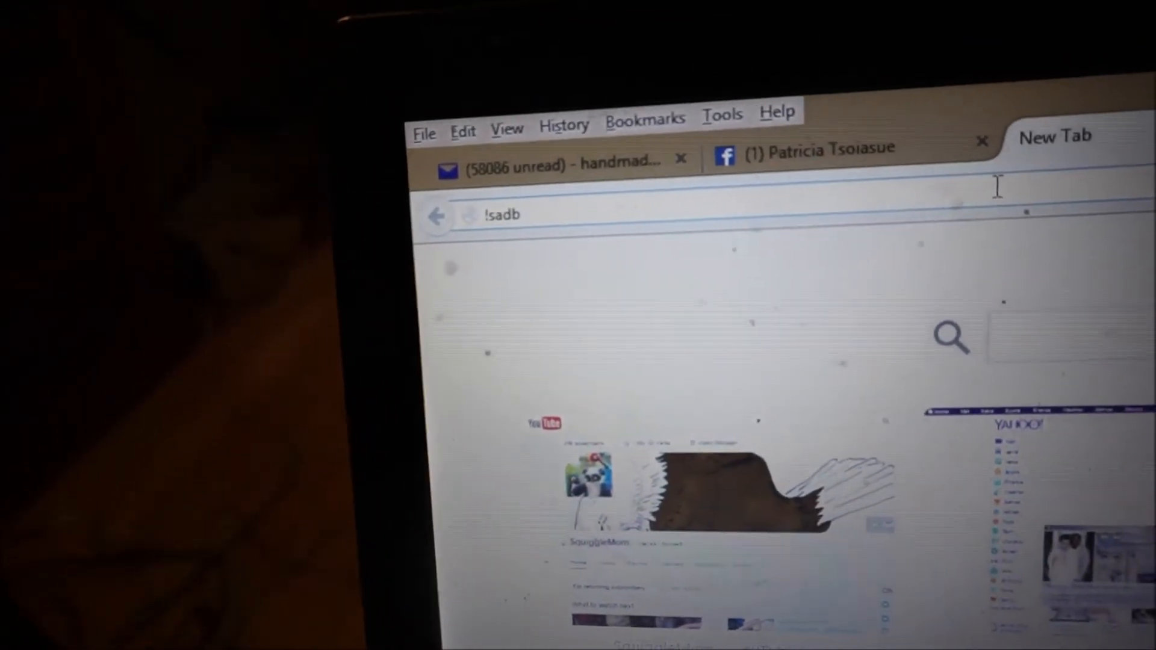
{"action": "type", "text": "nm"}
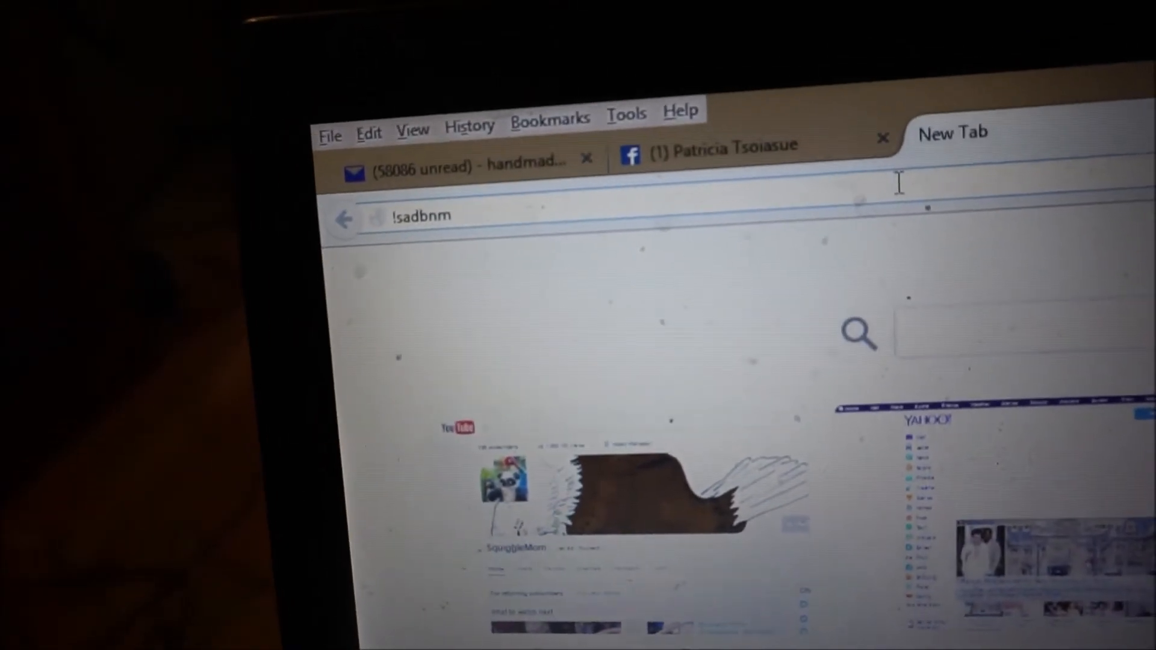
{"action": "type", "text": "eeoi"}
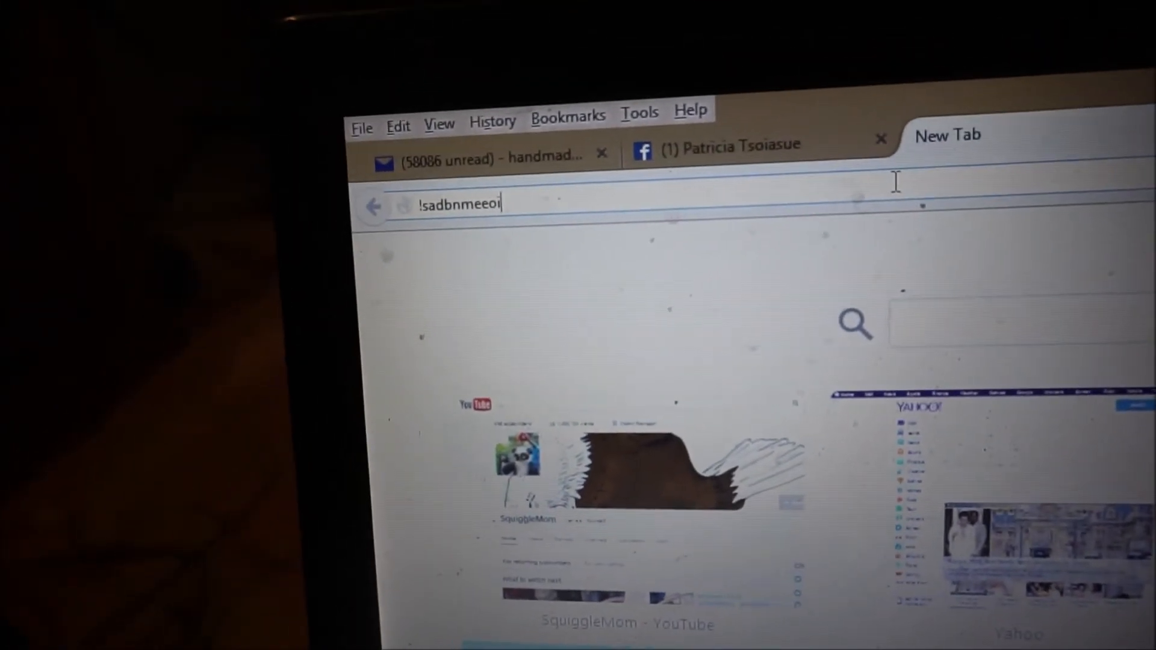
{"action": "type", "text": "uuuuu"}
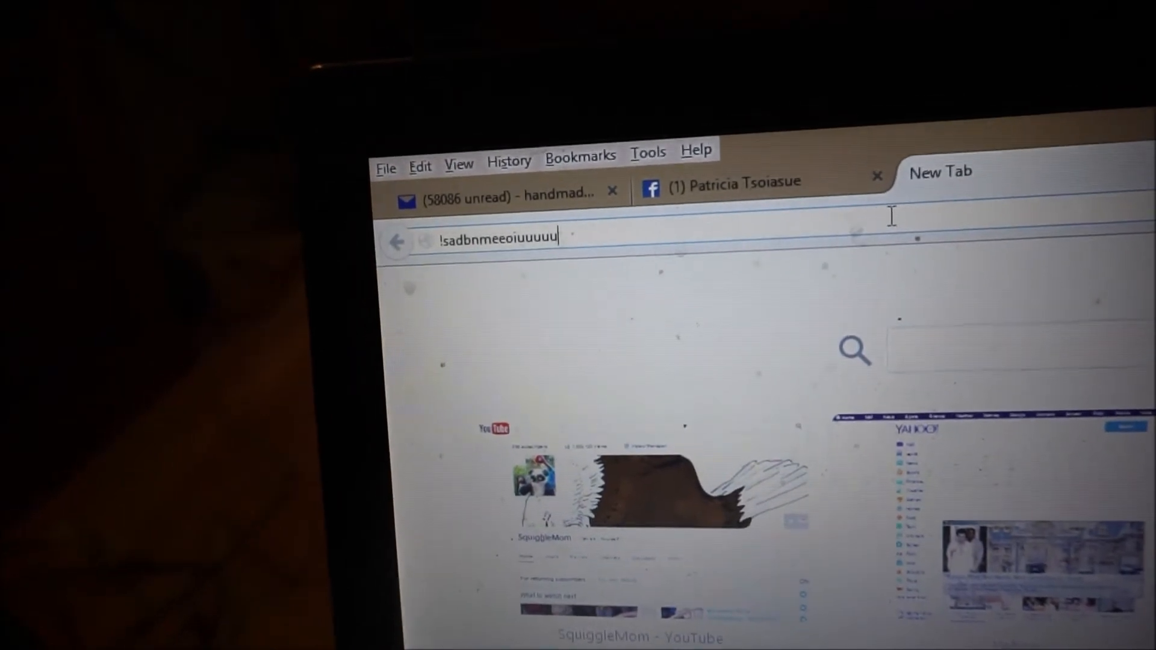